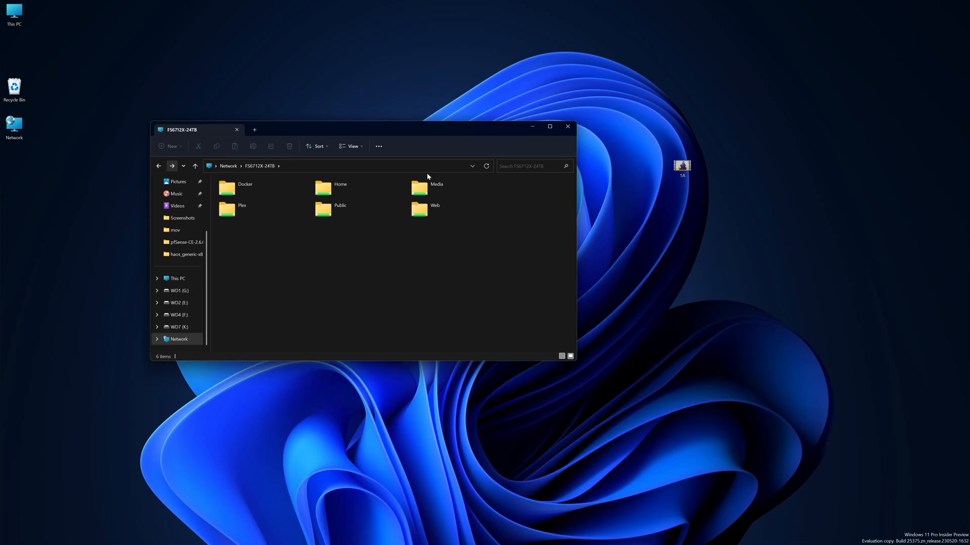
- Enter the Public shared folder on the FS6712X-24TB NAS
{"action": "double_click", "coordinate": [341, 205]}
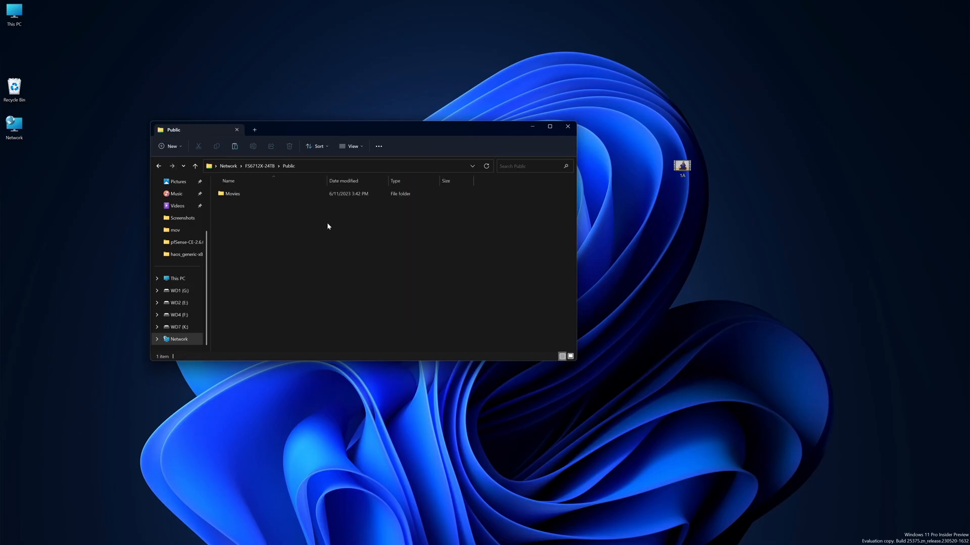
- Copy the 5.7 GB 1A file from the desktop into the NAS Public share
{"action": "left_click_drag", "start_coordinate": [682, 166], "coordinate": [227, 238]}
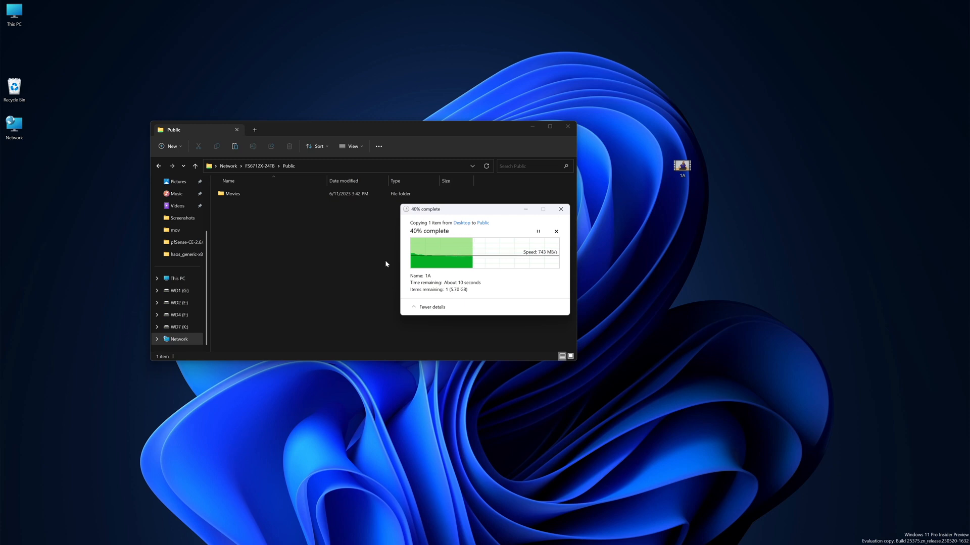
{"action": "mouse_move", "coordinate": [576, 254]}
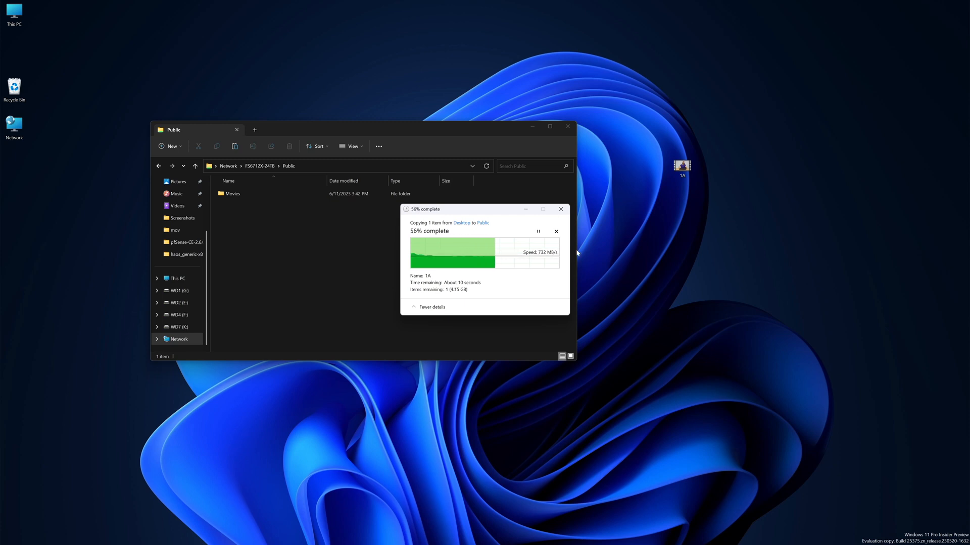
{"action": "mouse_move", "coordinate": [609, 228]}
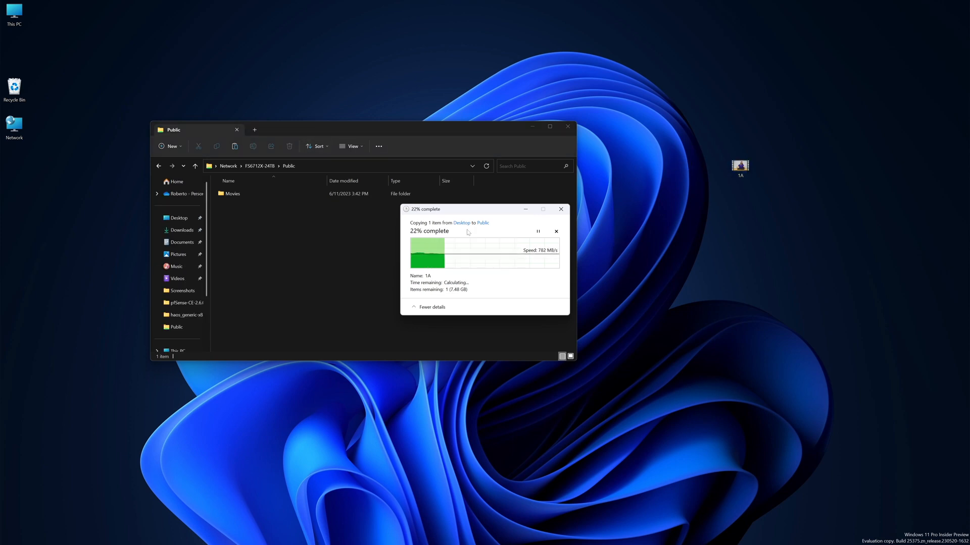
{"action": "mouse_move", "coordinate": [503, 225]}
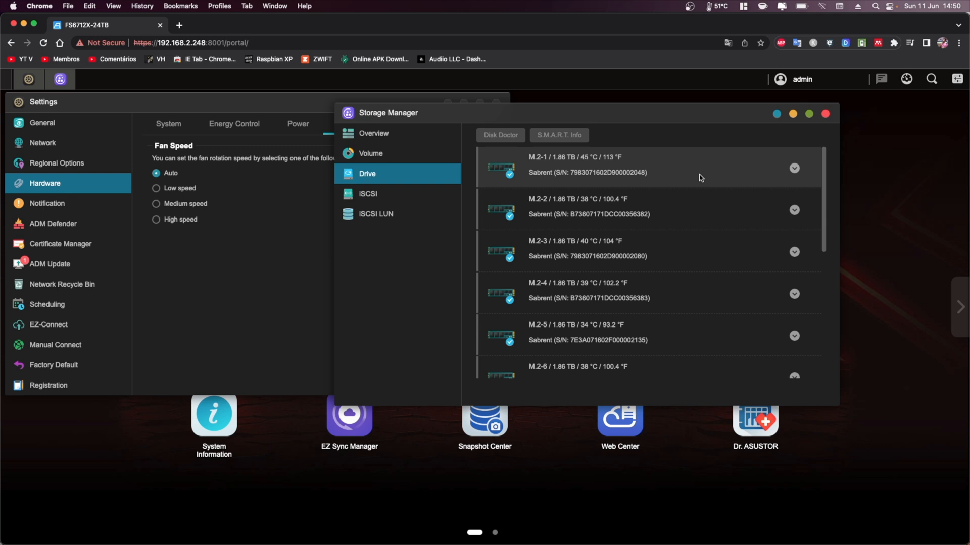
- Scroll the Storage Manager drive list to read the M.2 Sabrent drive temperatures
{"action": "scroll", "scroll_direction": "down", "scroll_amount": 3}
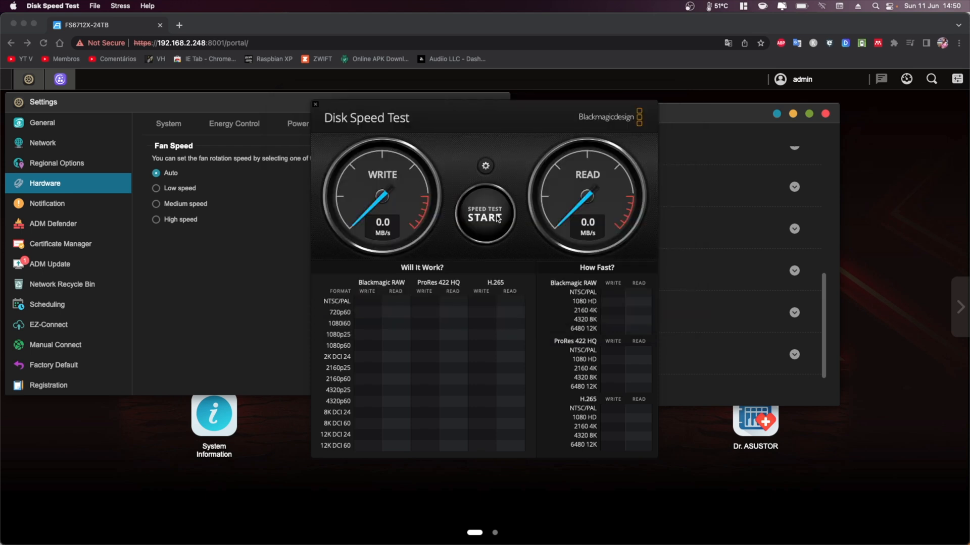
- Run the speed test on the NAS, reaching about 590 MB/s write and 1028 MB/s read
{"action": "left_click", "coordinate": [484, 217]}
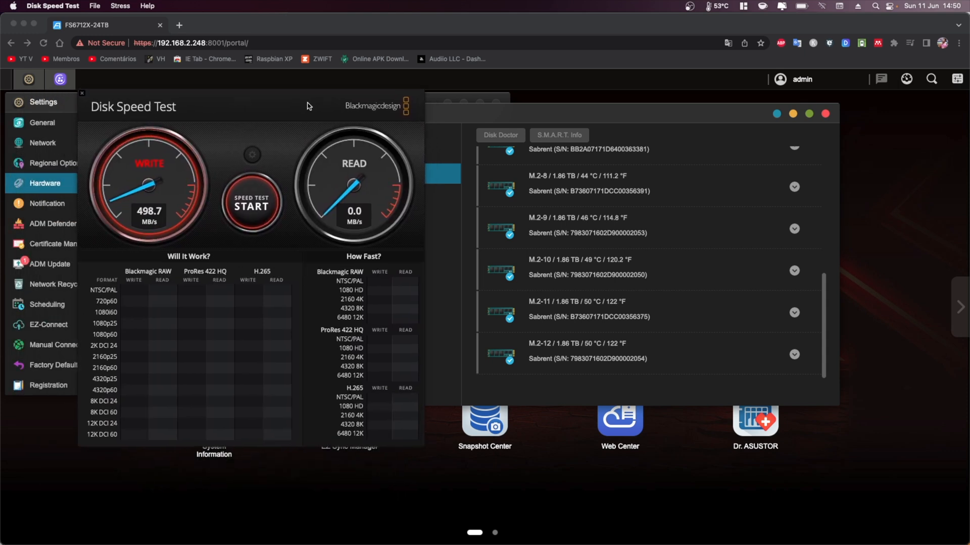
{"action": "left_click", "coordinate": [251, 203]}
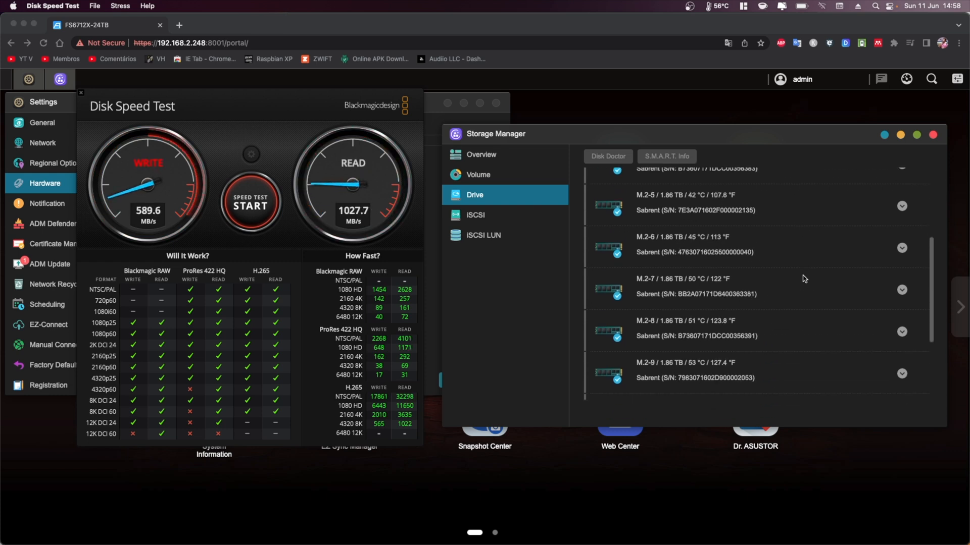
{"action": "scroll", "scroll_direction": "down", "scroll_amount": 3}
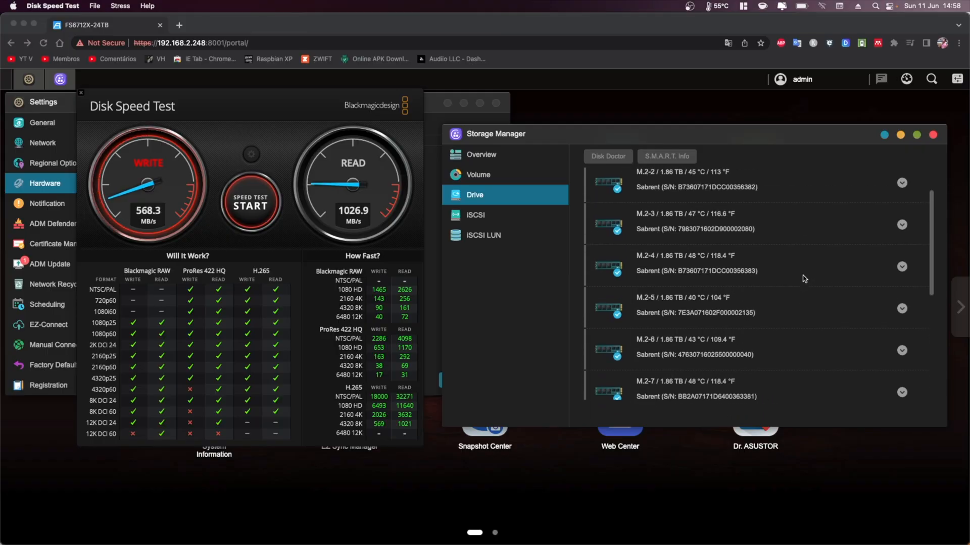
{"action": "scroll", "scroll_direction": "down", "scroll_amount": 3}
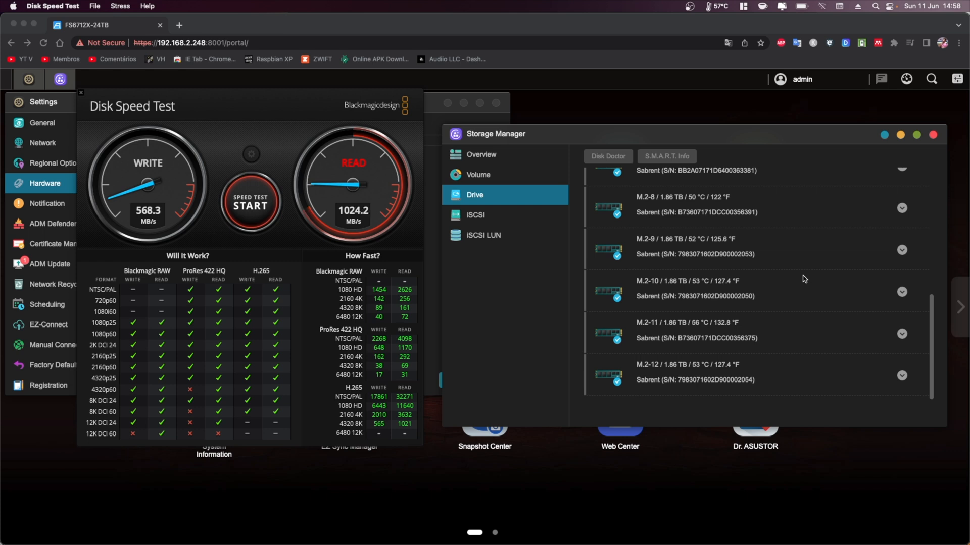